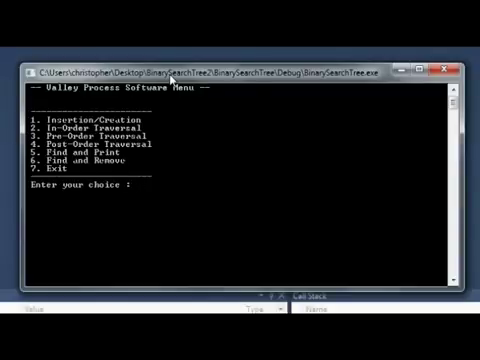
# Choose menu option 1 and enter dendrite green and axon aqua for the first node
pyautogui.write('1')
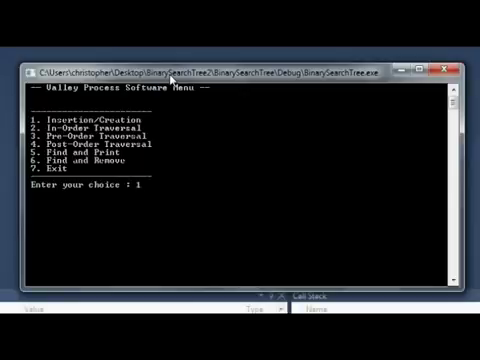
pyautogui.press('enter')
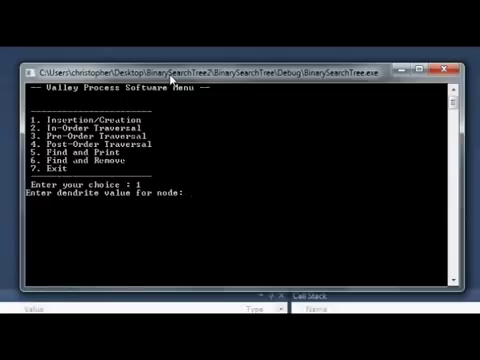
pyautogui.write('gre')
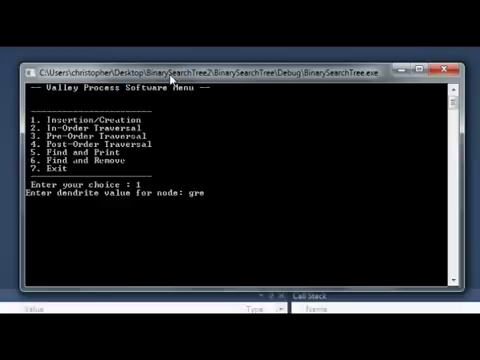
pyautogui.write('en')
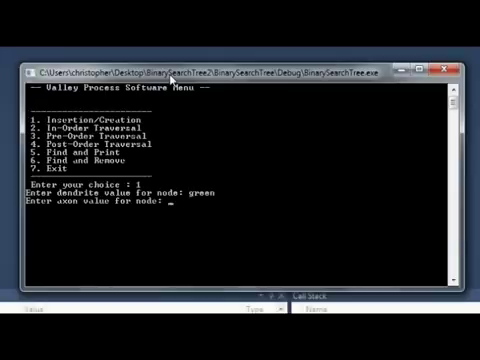
pyautogui.write('a')
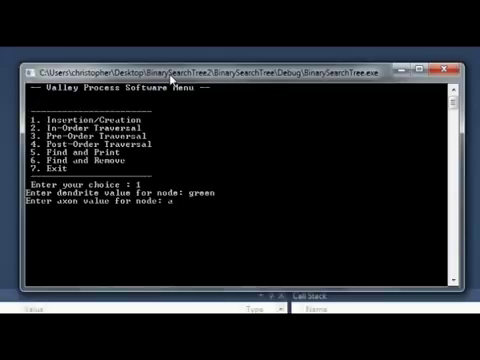
pyautogui.write('aqua')
pyautogui.write('5')
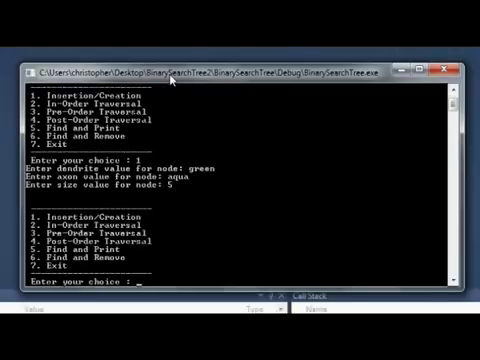
# Choose option 1 again and enter dendrite sandwich, axon burrito and size 7
pyautogui.write('1')
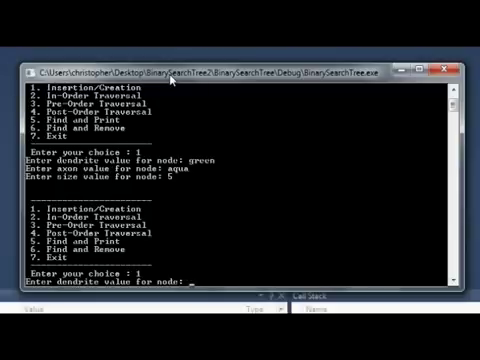
pyautogui.write('can')
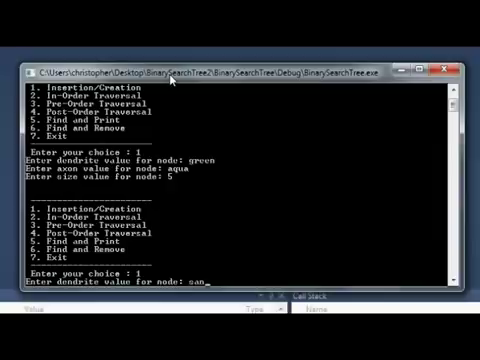
pyautogui.write('dwich')
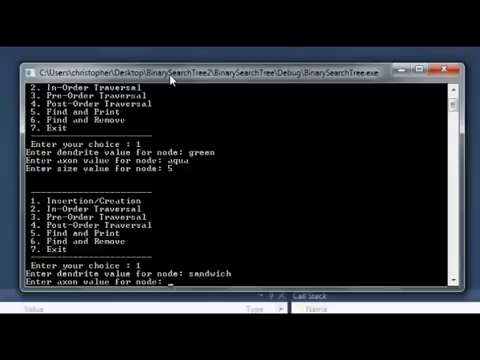
pyautogui.write('b')
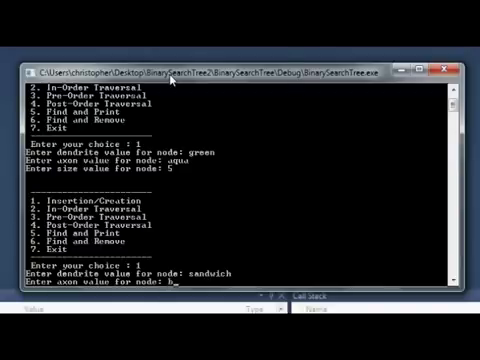
pyautogui.write('burrito')
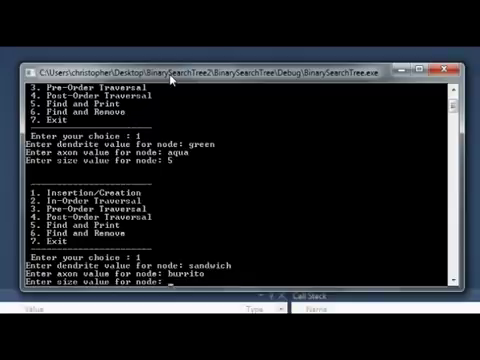
pyautogui.write('7')
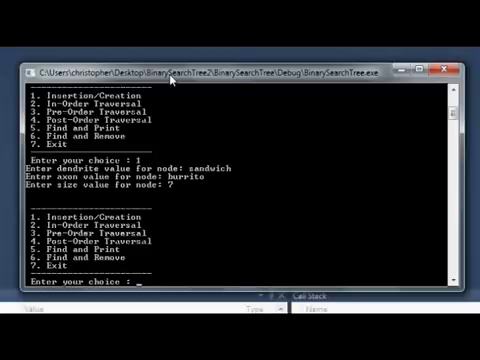
# Run option 3 to print the traversal of both nodes, then start option 5 Find and Print
pyautogui.write('3')
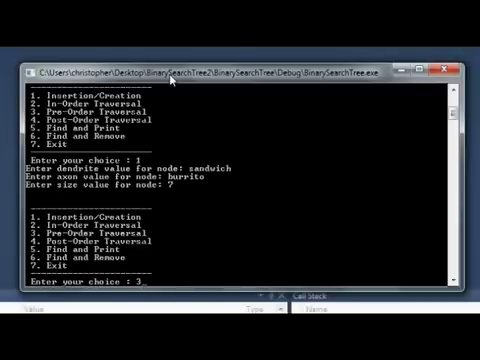
pyautogui.press('enter')
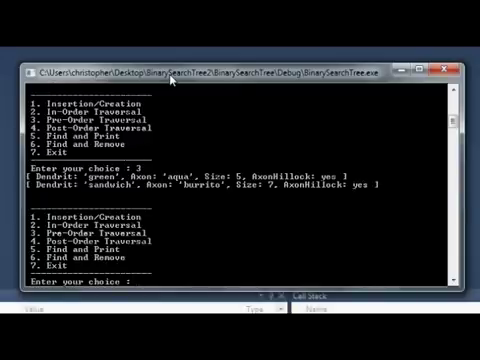
pyautogui.write('5')
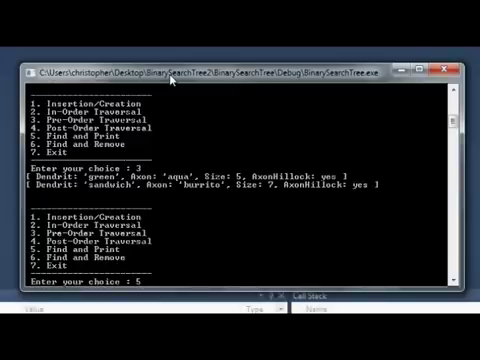
pyautogui.press('enter')
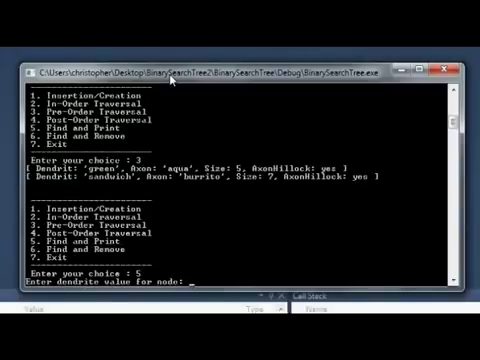
# Search for dendrite green to print its node, then enter menu choice 7
pyautogui.write('green')
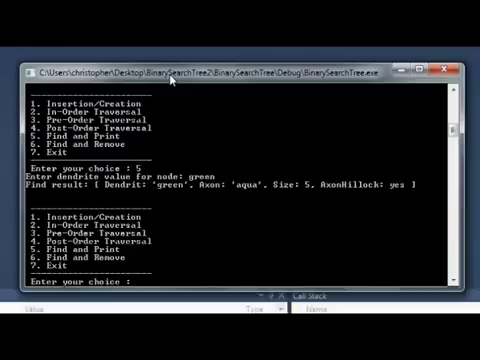
pyautogui.write('7')
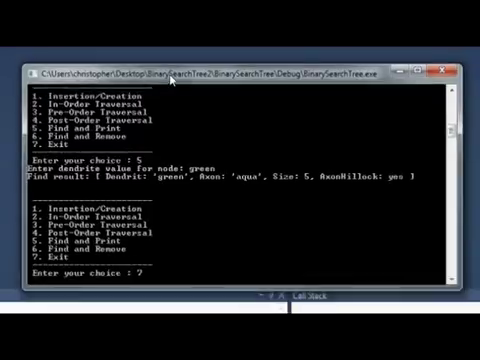